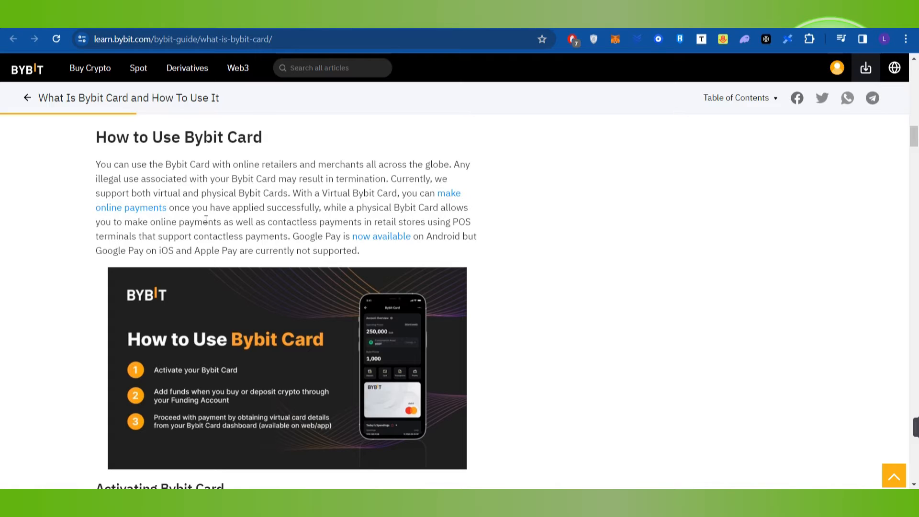
mouse_move(251, 212)
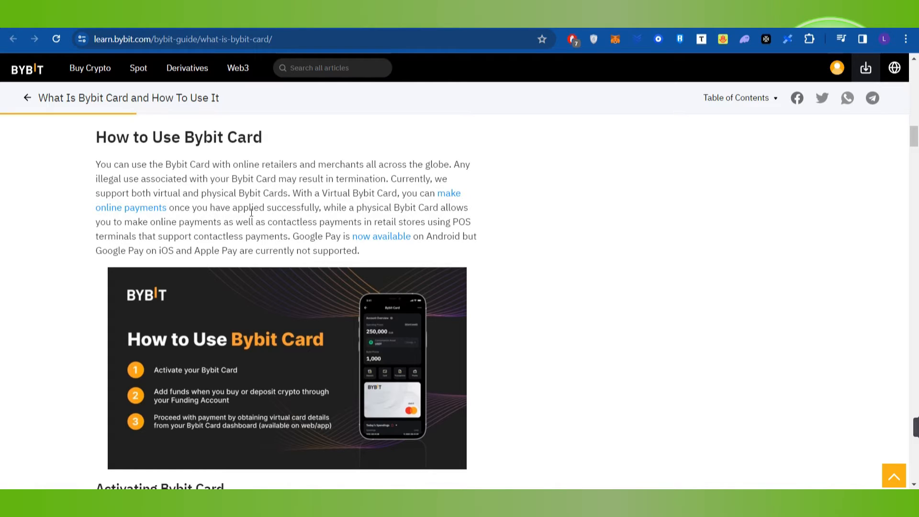
mouse_move(395, 217)
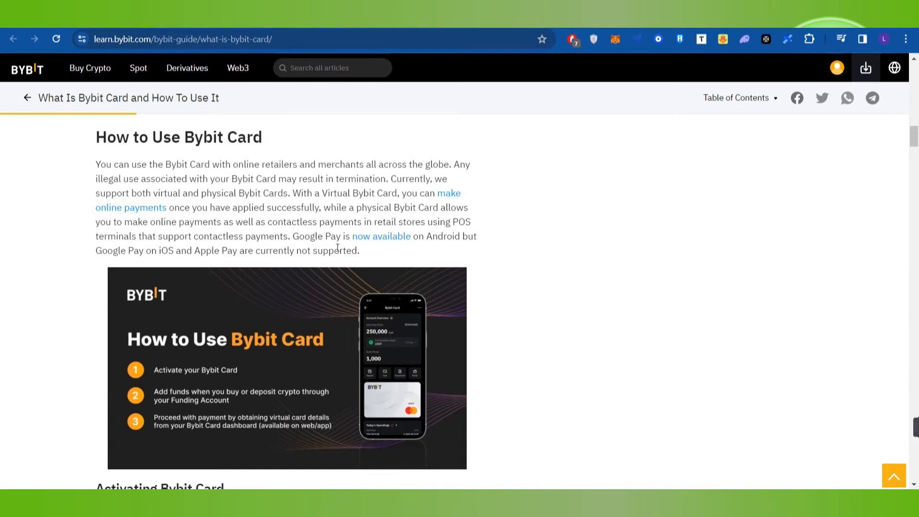
mouse_move(438, 254)
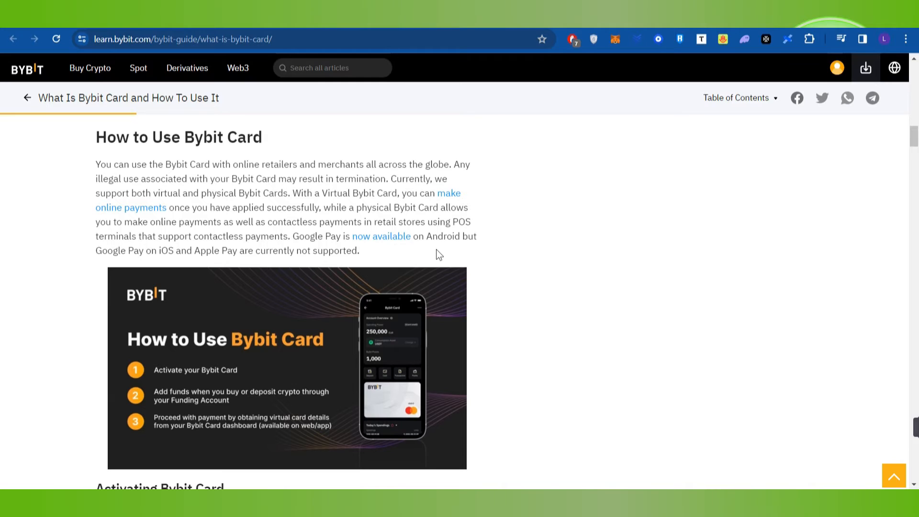
mouse_move(174, 263)
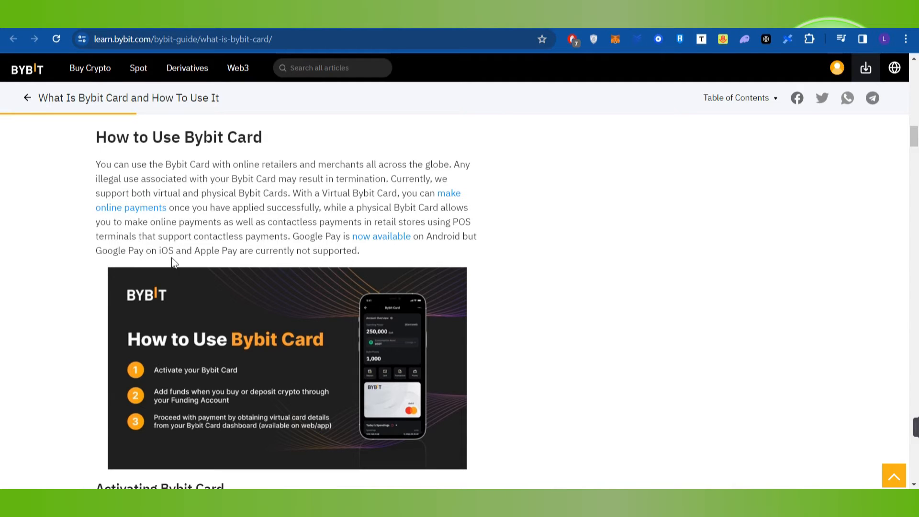
scroll("down", 3)
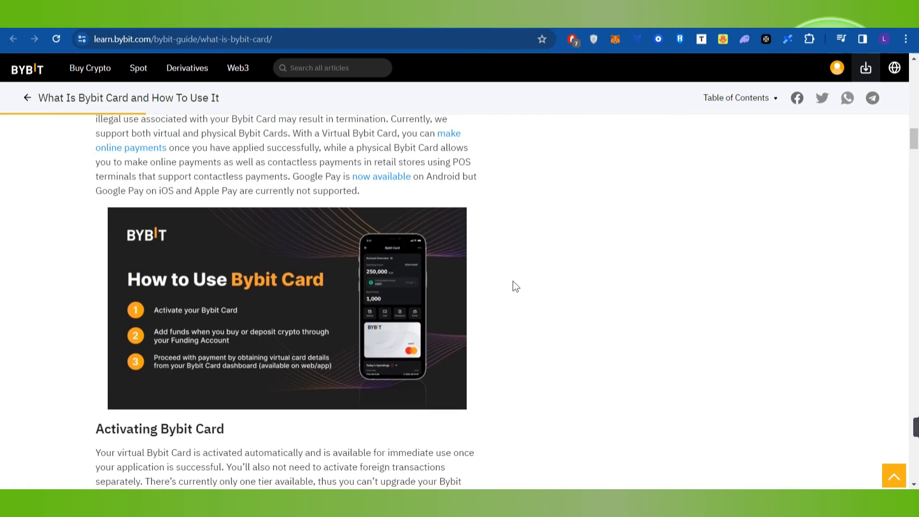
scroll("down", 3)
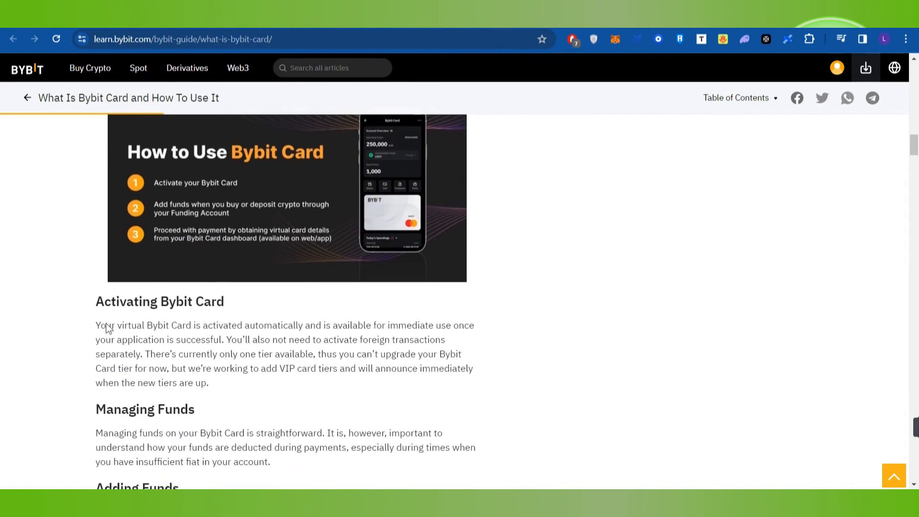
scroll("down", 3)
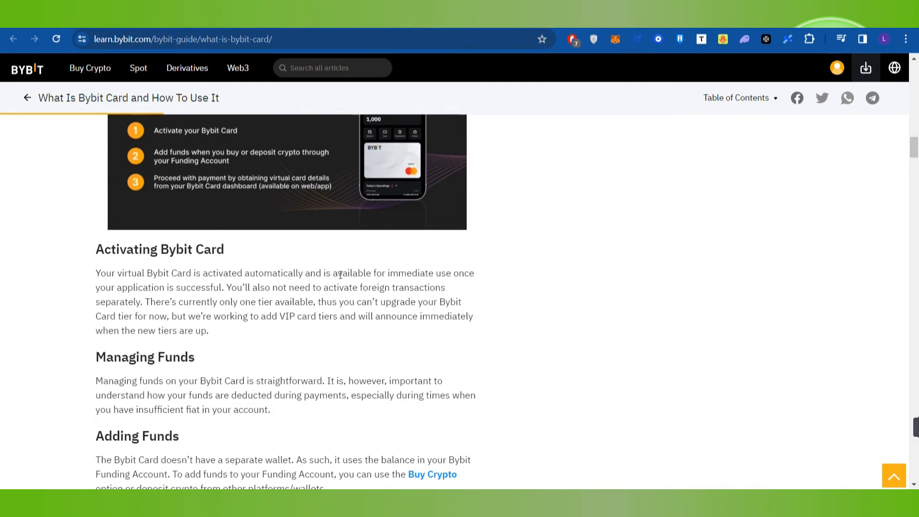
mouse_move(490, 280)
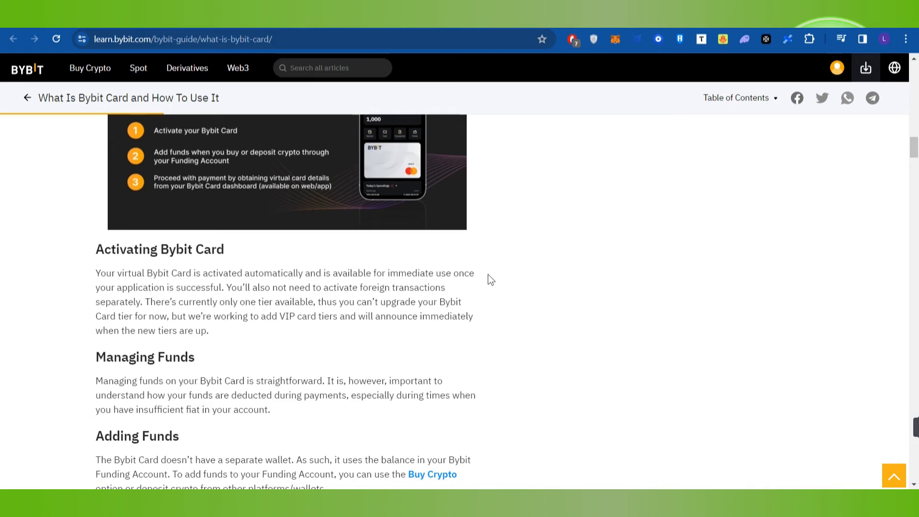
mouse_move(245, 300)
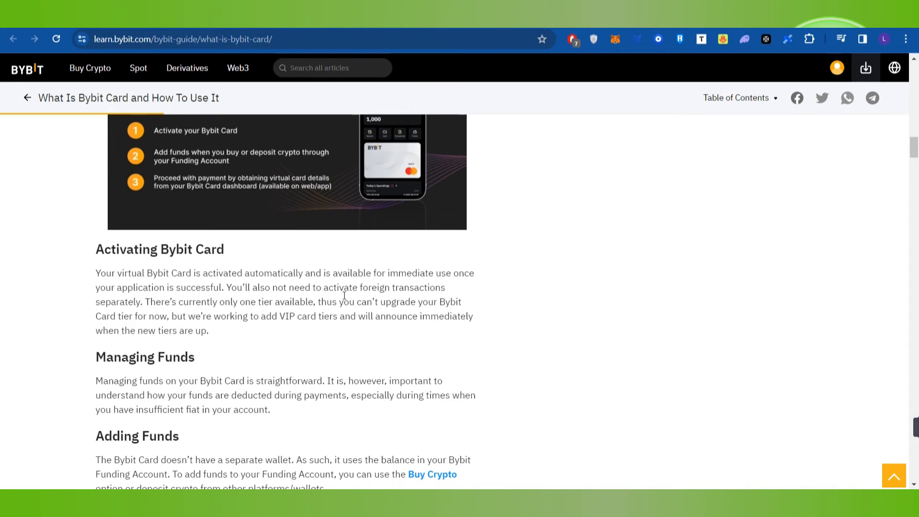
mouse_move(179, 328)
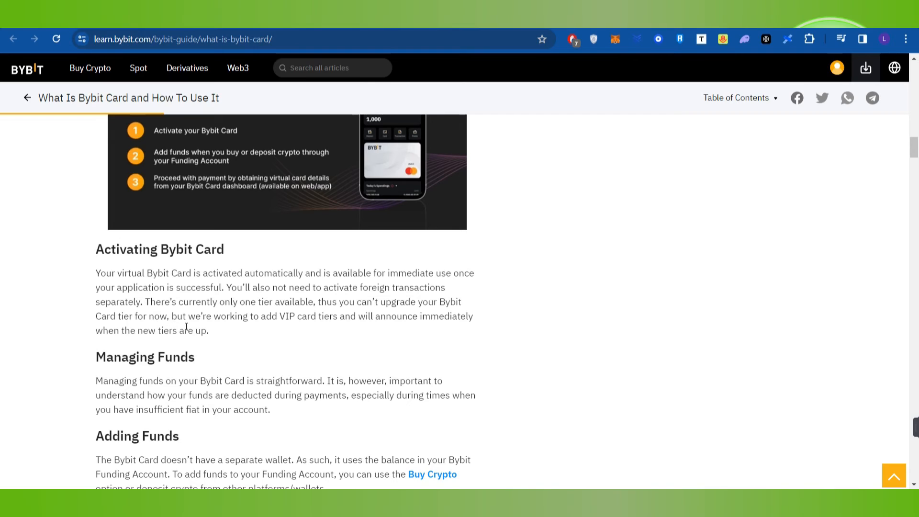
mouse_move(300, 320)
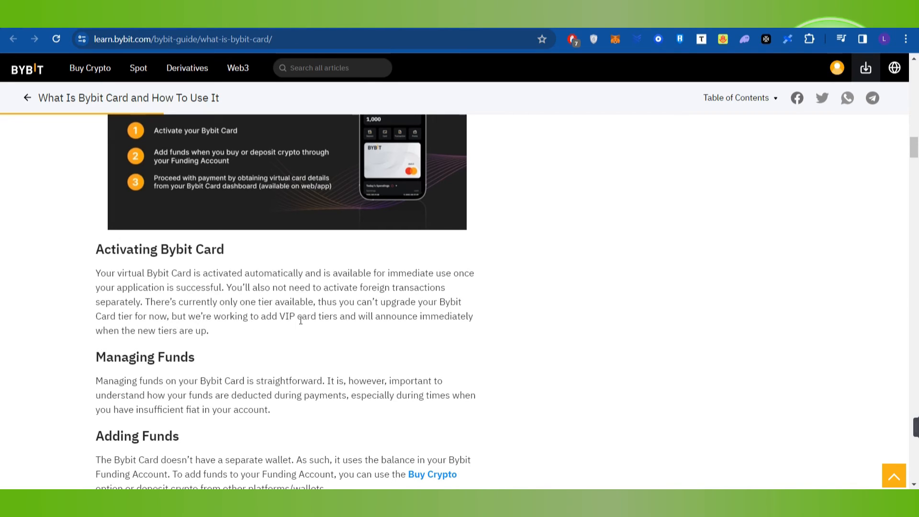
mouse_move(341, 330)
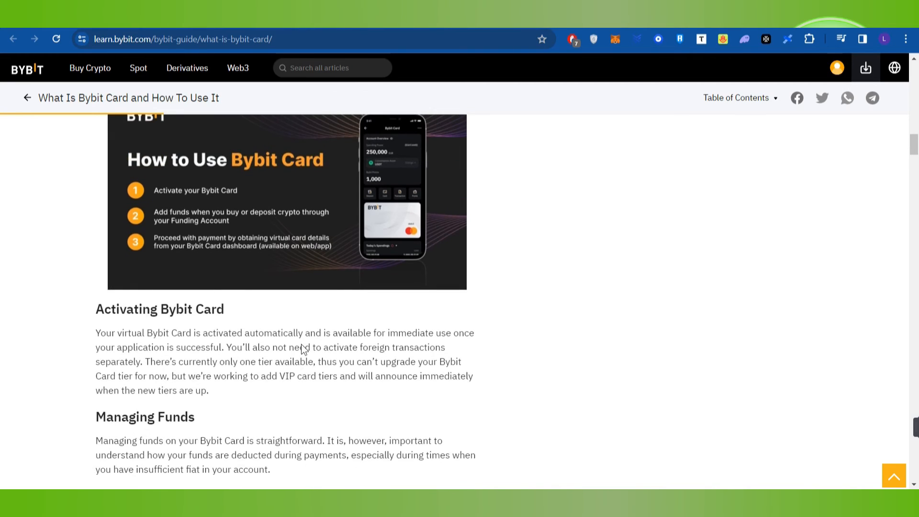
scroll("up", 3)
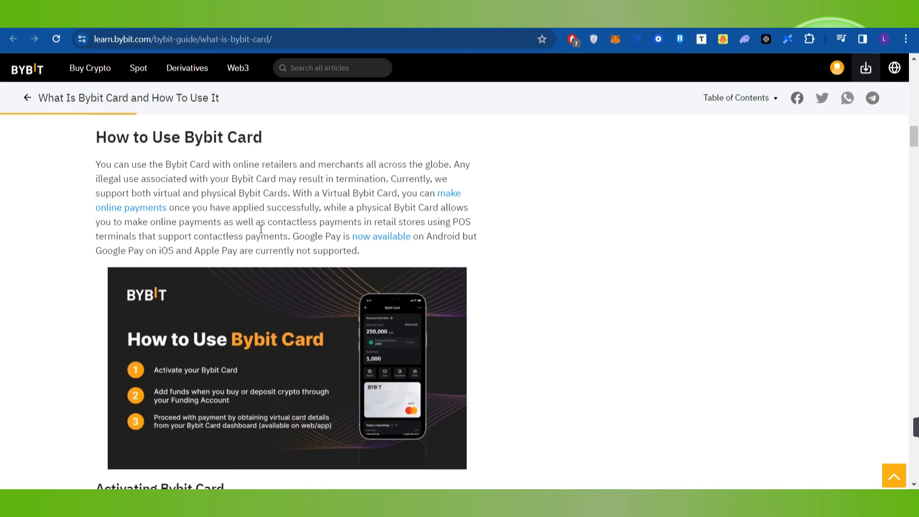
mouse_move(269, 251)
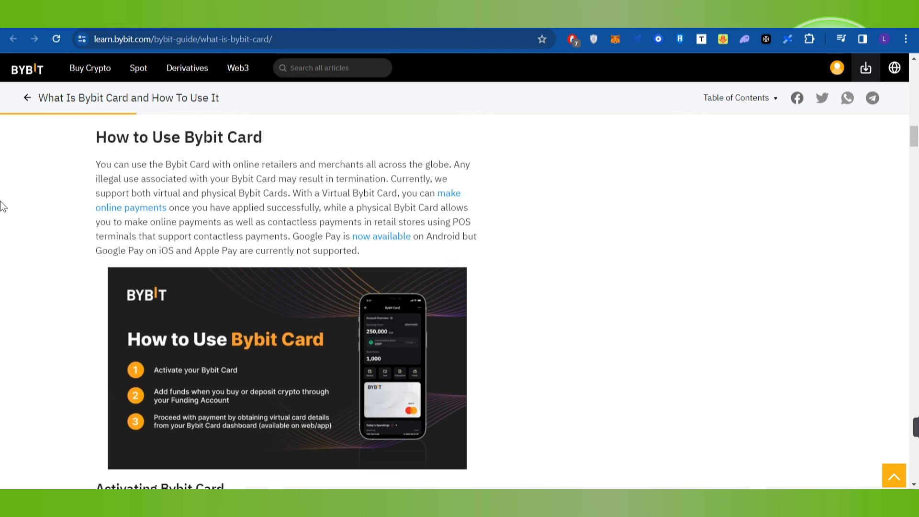
mouse_move(63, 279)
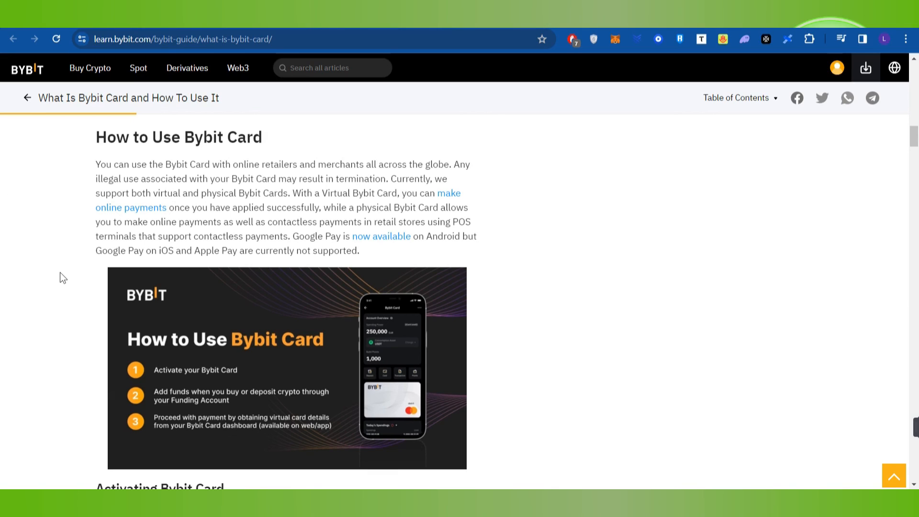
mouse_move(652, 300)
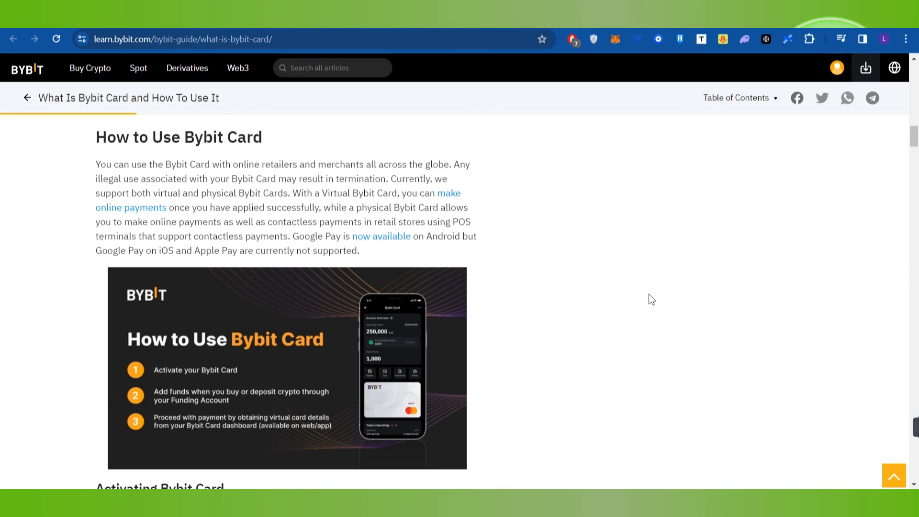